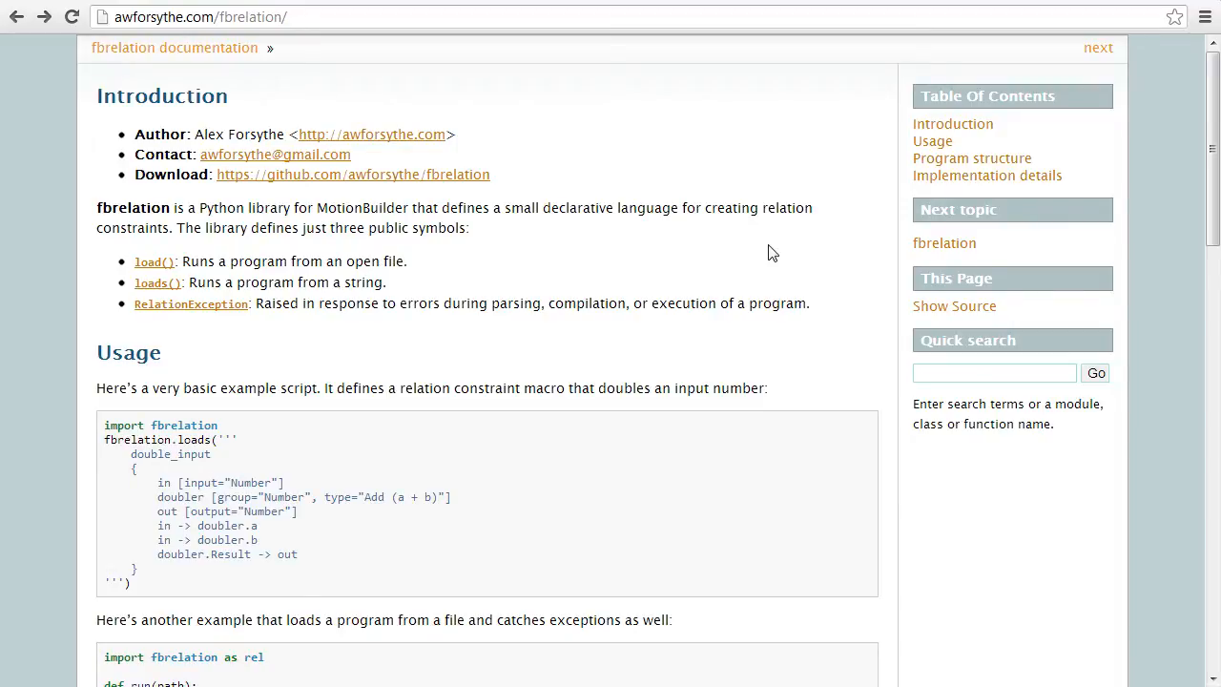
mouse_move(149, 580)
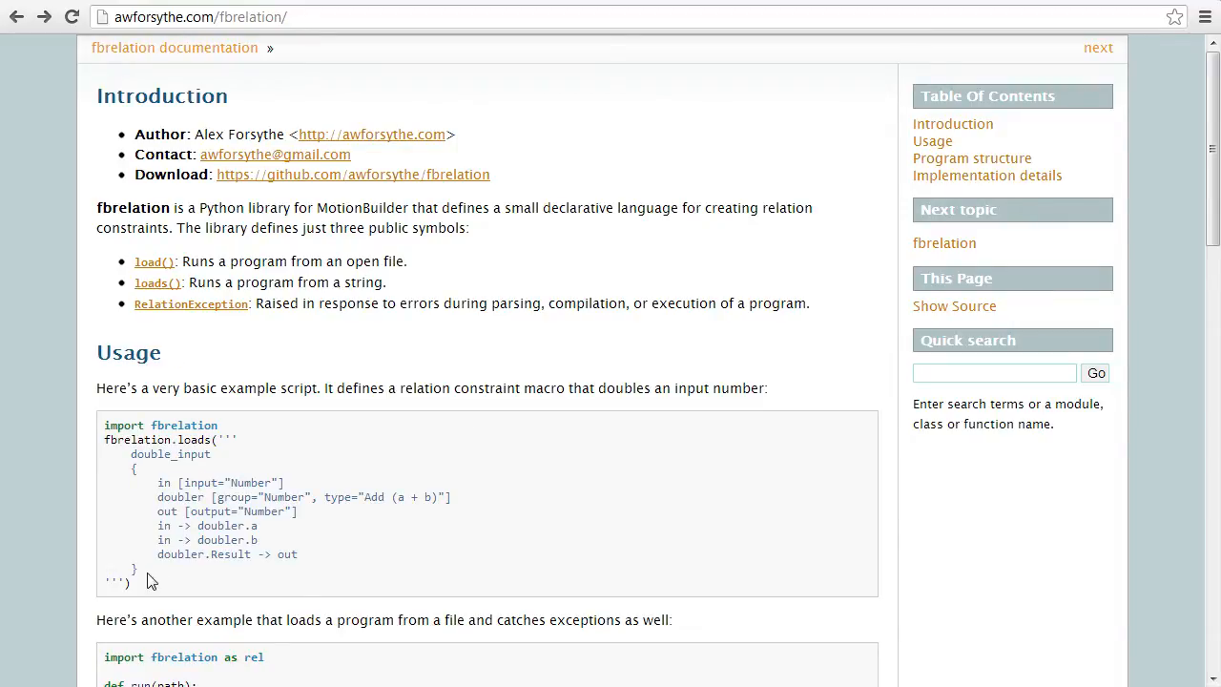
Step: Select the double_input example code on the fbrelation docs page for copying
left_click_drag(133, 454, 130, 582)
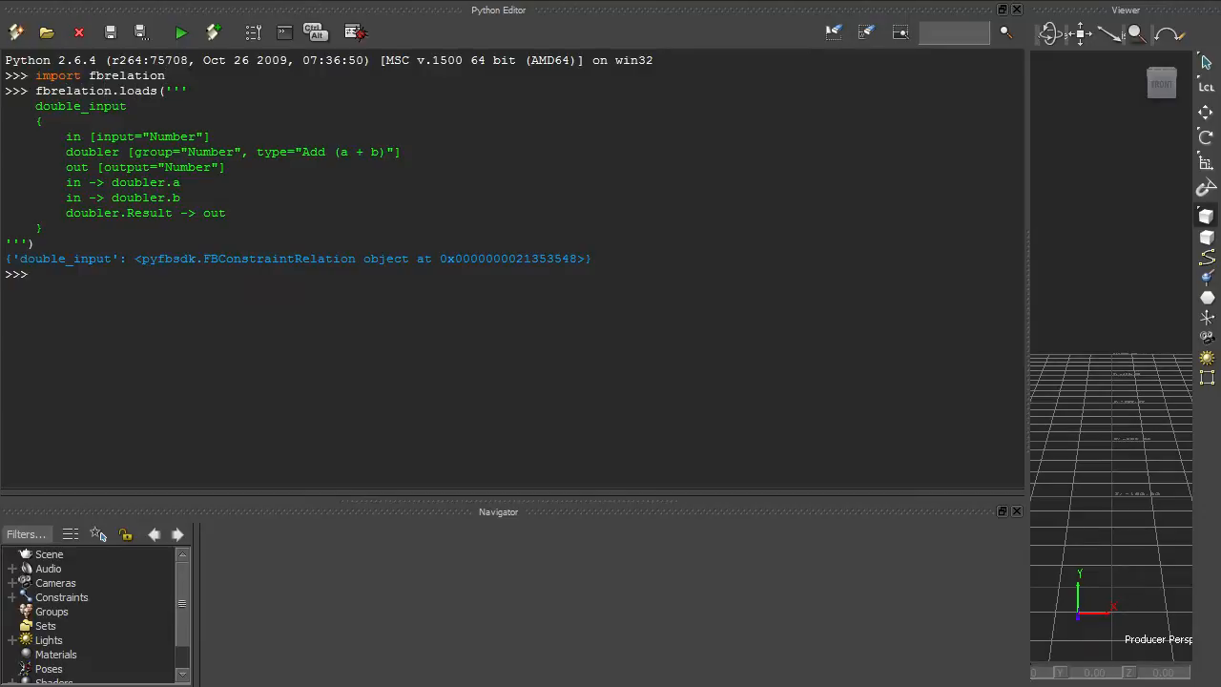
Step: Expand the scene's Constraints list and bring up the double_input constraint's settings
left_click(13, 597)
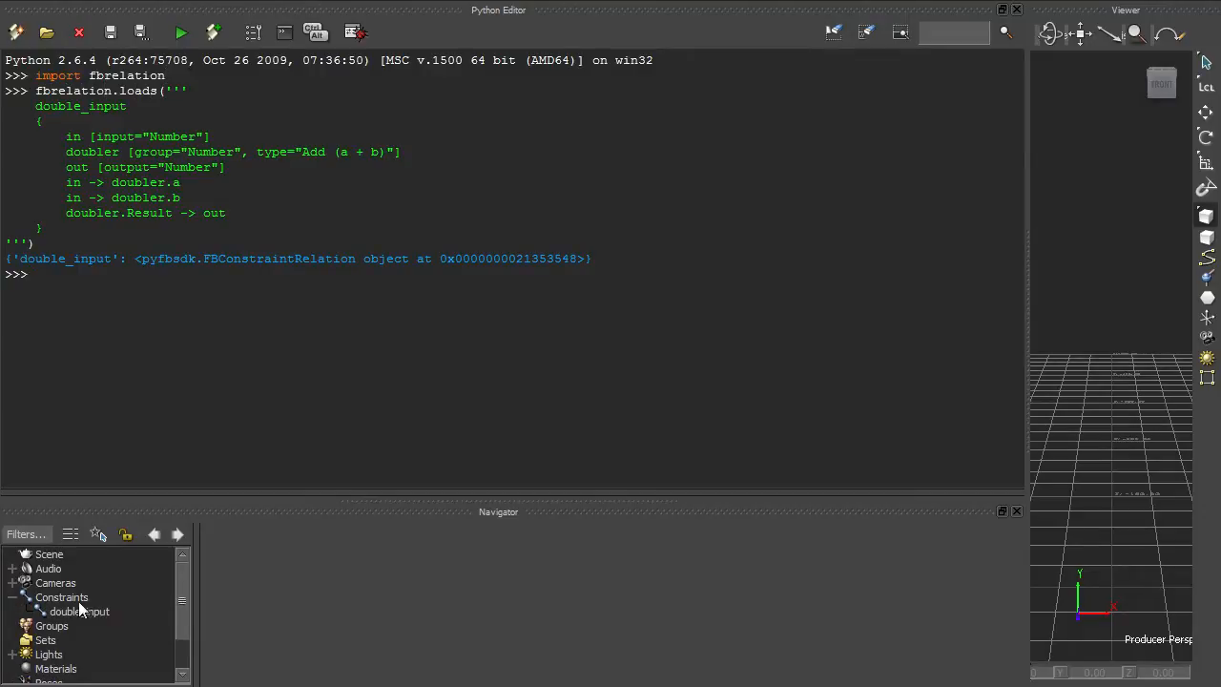
double_click(80, 610)
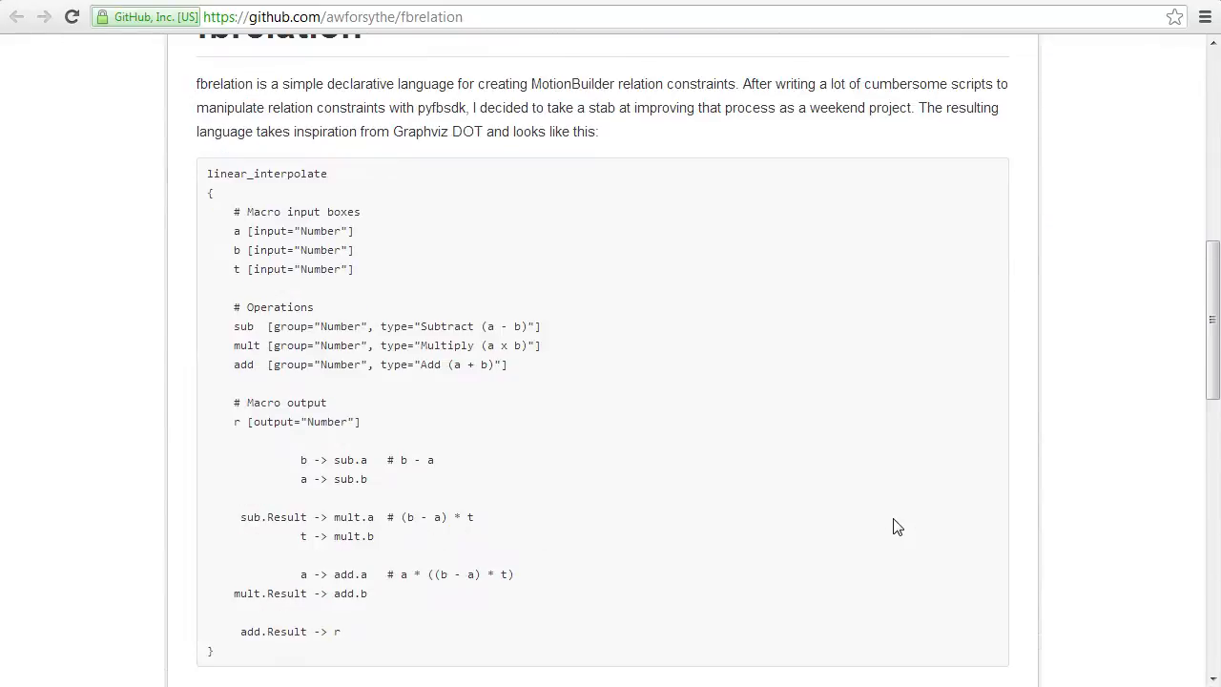
Step: Scroll the fbrelation GitHub page to the linear_interpolate example program
scroll("down", 3)
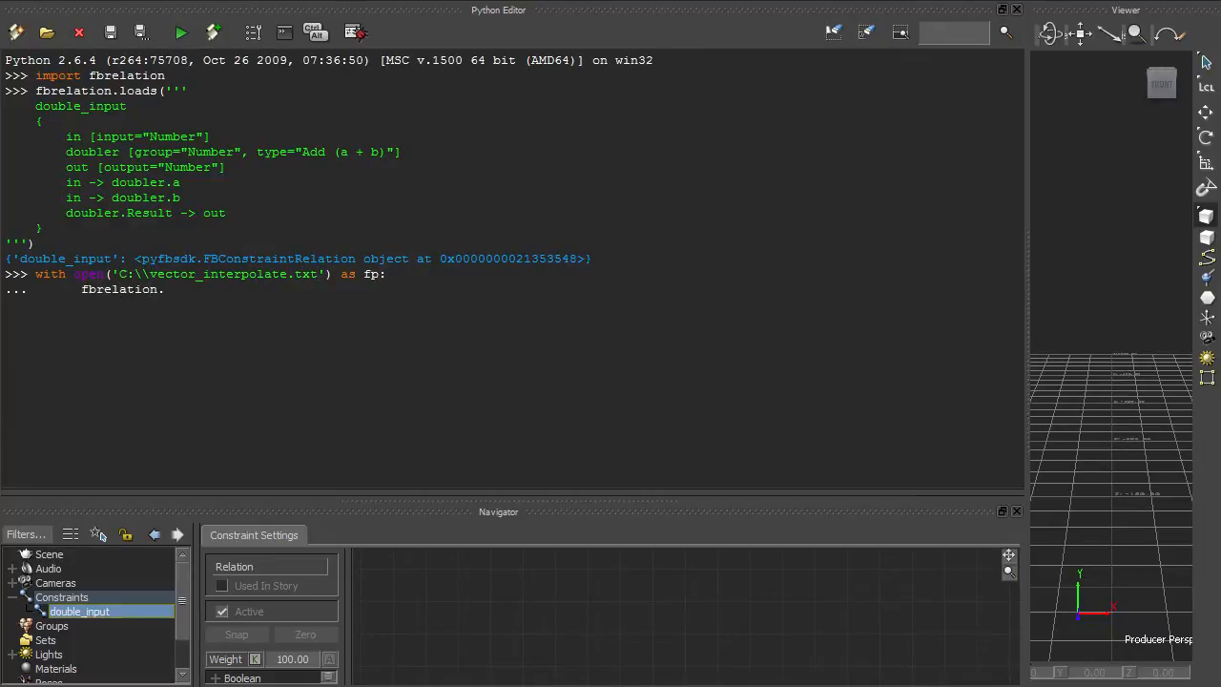
Step: Finish fbrelation.load(fp) from vector_interpolate.txt and view the linear_interpolate and vector_interpolate node graphs
type("load(fp)")
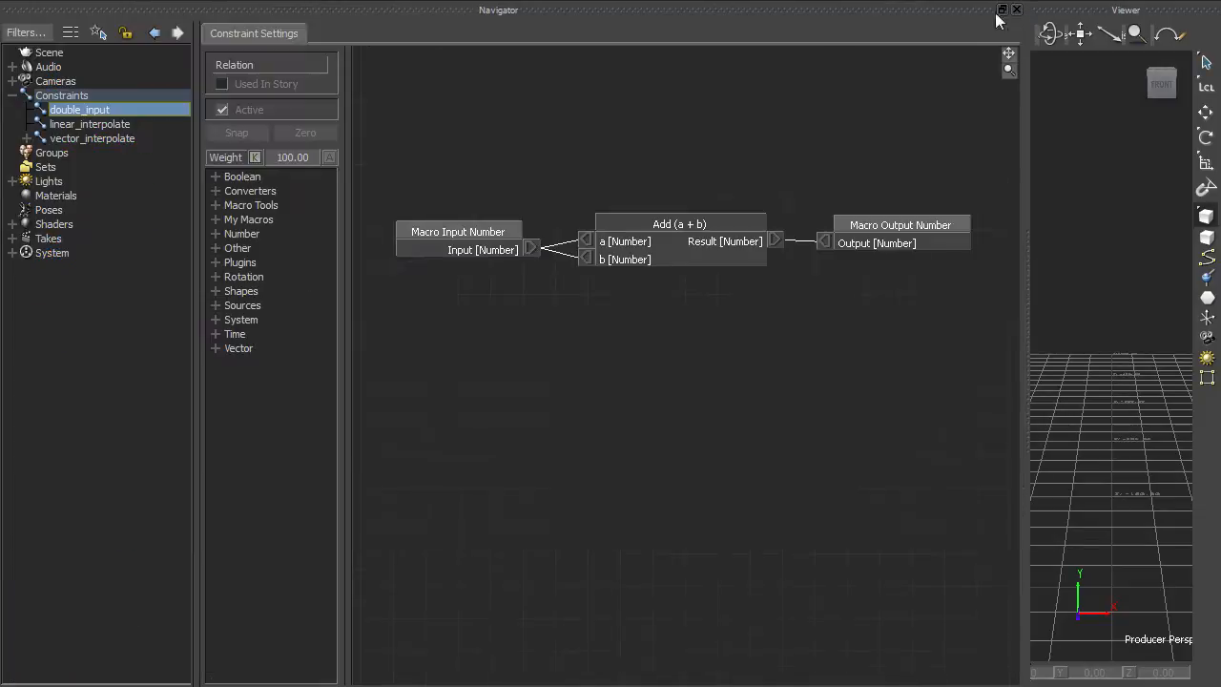
left_click(90, 124)
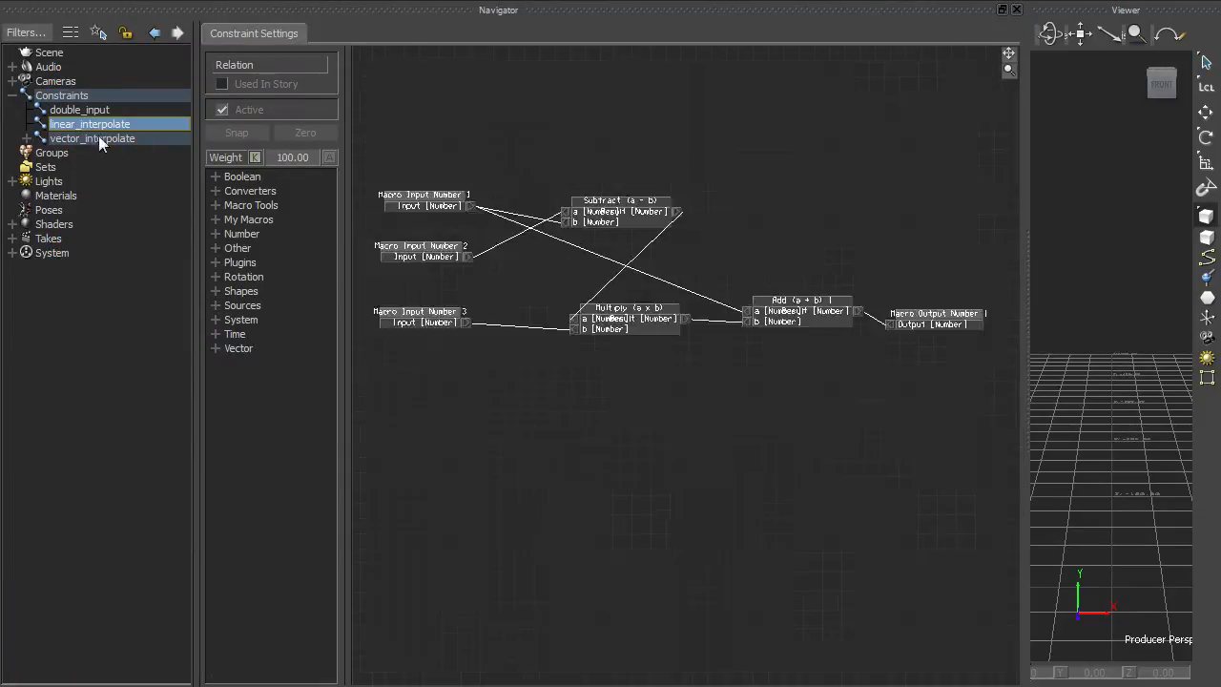
left_click(91, 138)
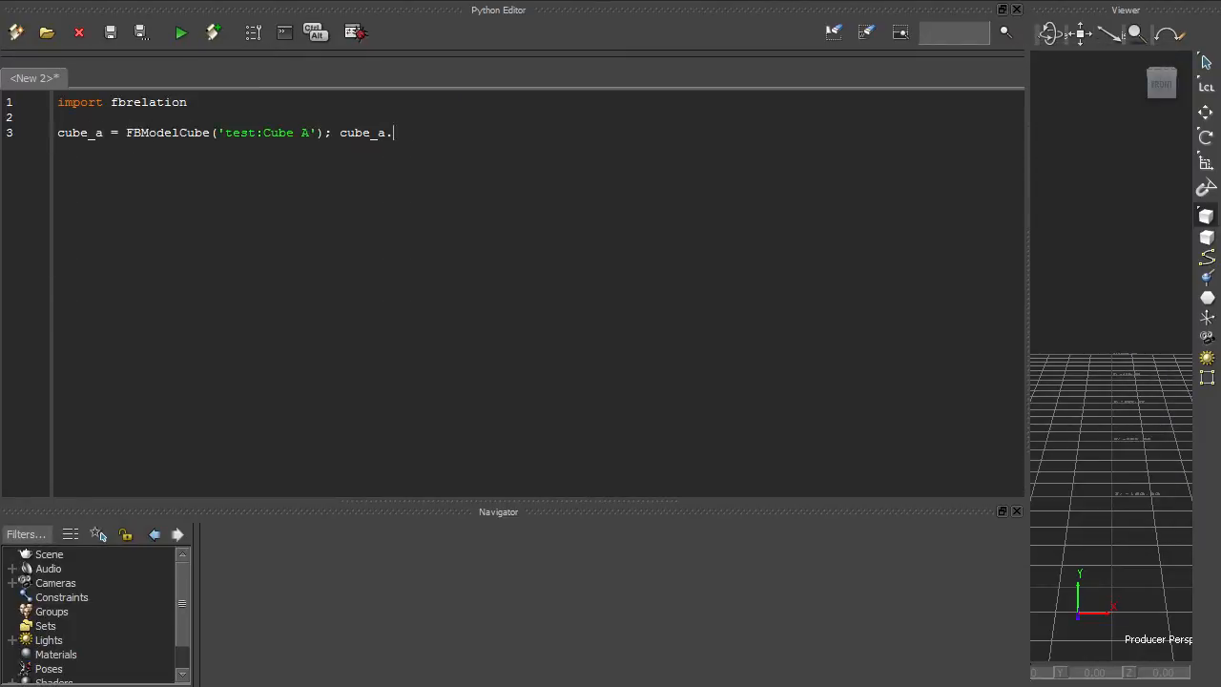
Step: Script the shown cubes, a Null named 'Null', and parent Cube B to the null
type("Show = True")
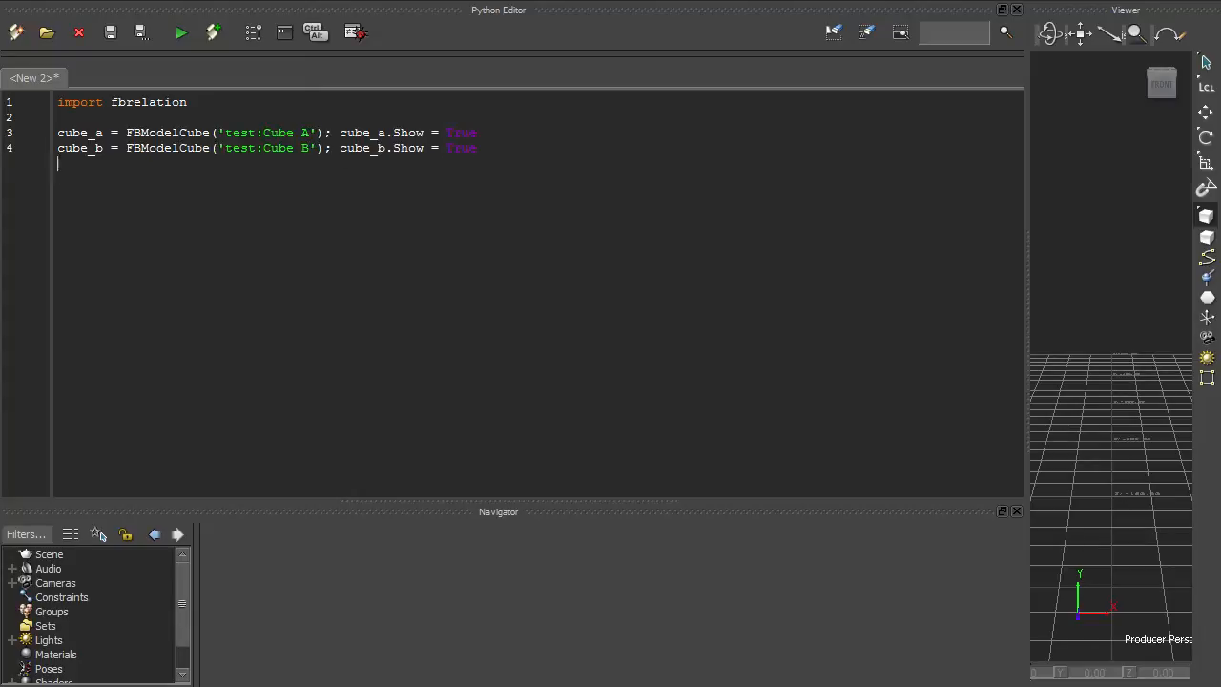
type("null = FBModelNull('Null'); null.Show = True")
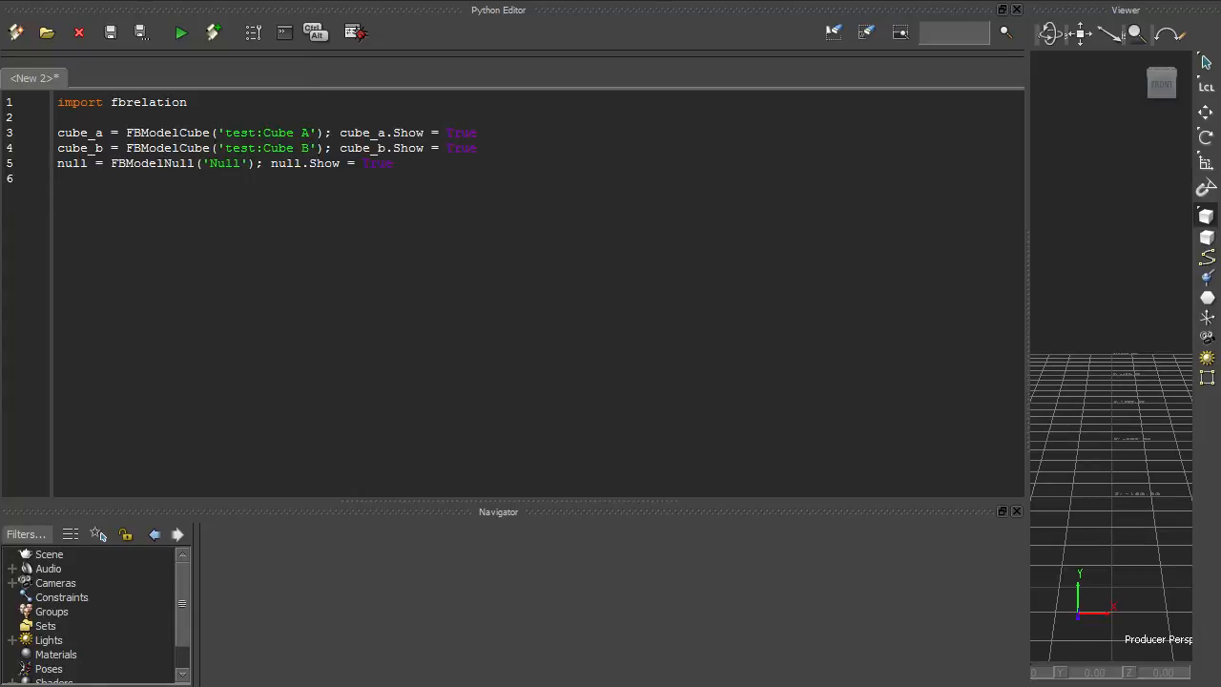
type("cube_b.Parent = null")
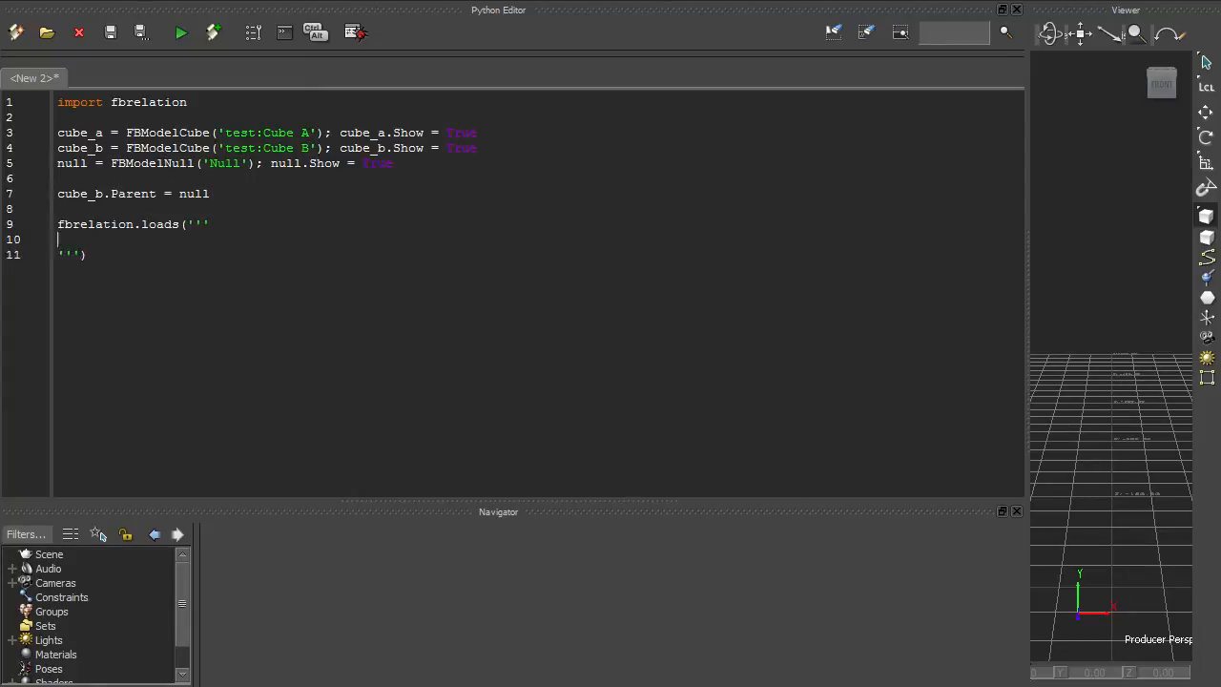
Step: Write the a_to_b relation with sender 'test:Cube A' mapping a's Translation, Rotation and Scaling to b's Lcl properties
type("a_to_b")
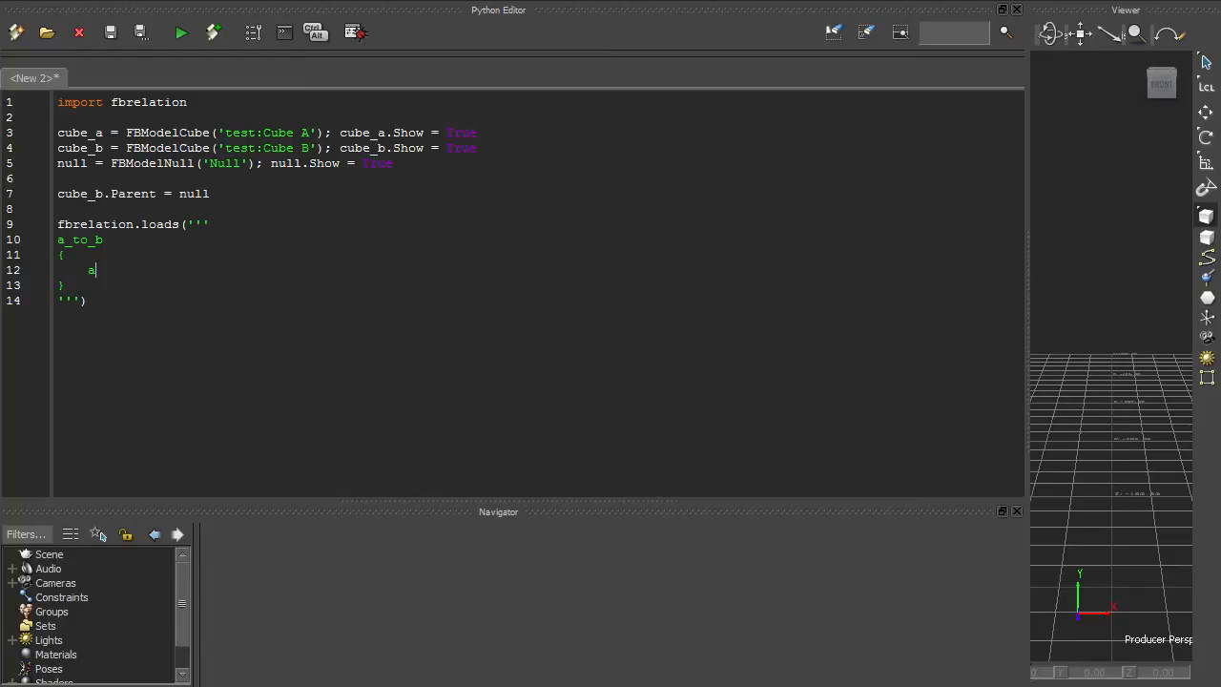
type("[sender=\"test:C")
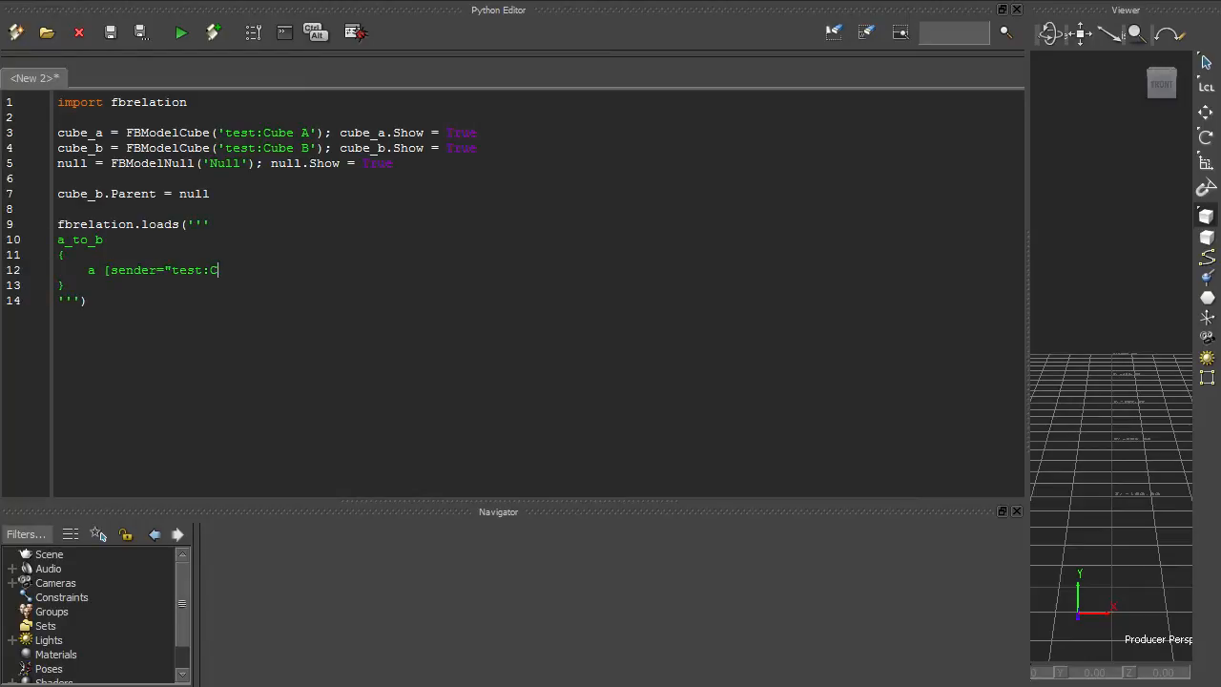
type("ube A\"]")
type("b [receiver=\"test:Cube B")
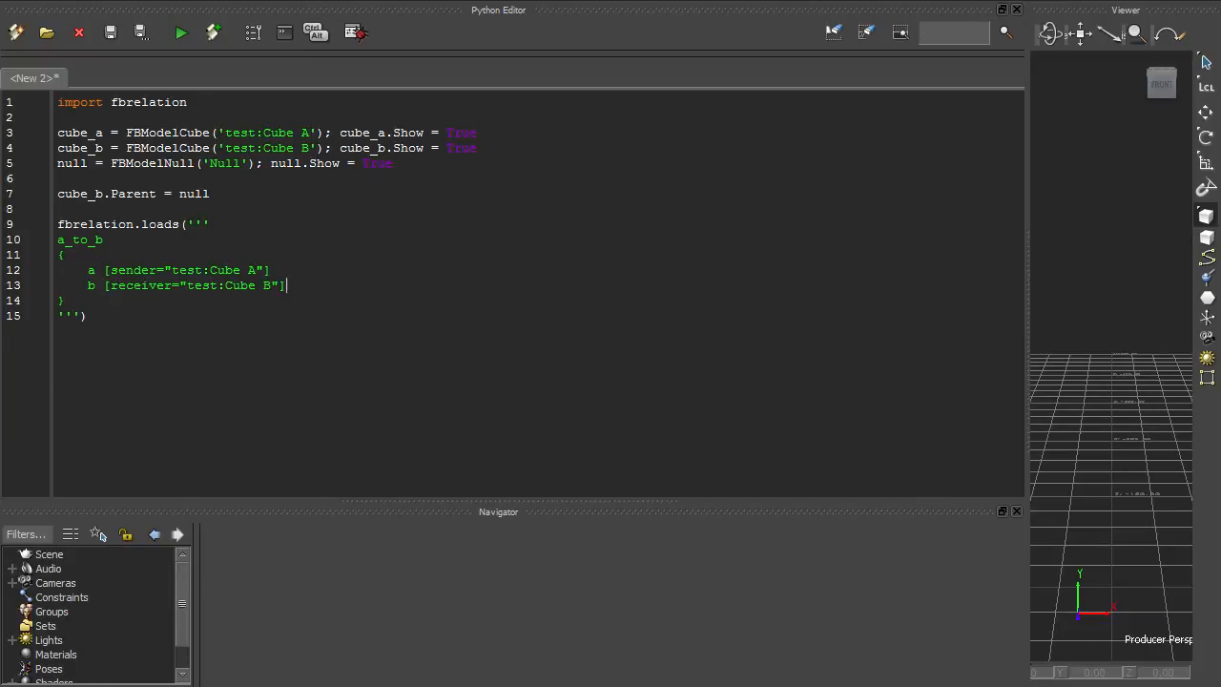
type("a.Transl")
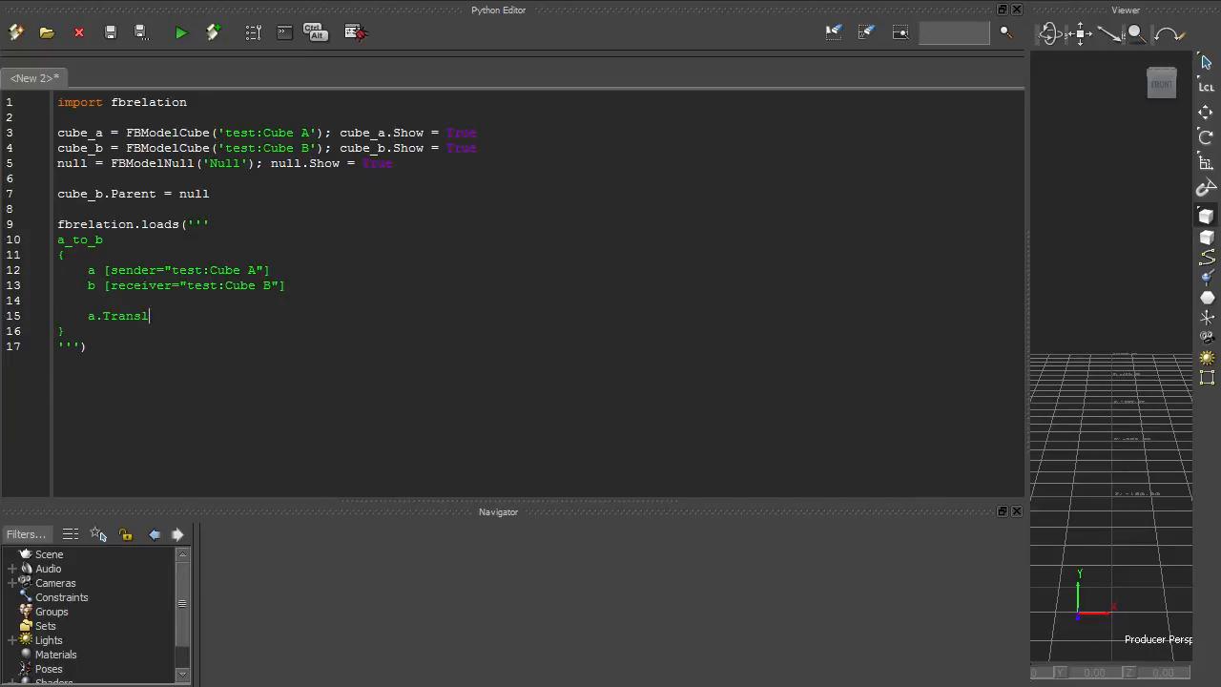
type("ation -> b.Lcl Translation")
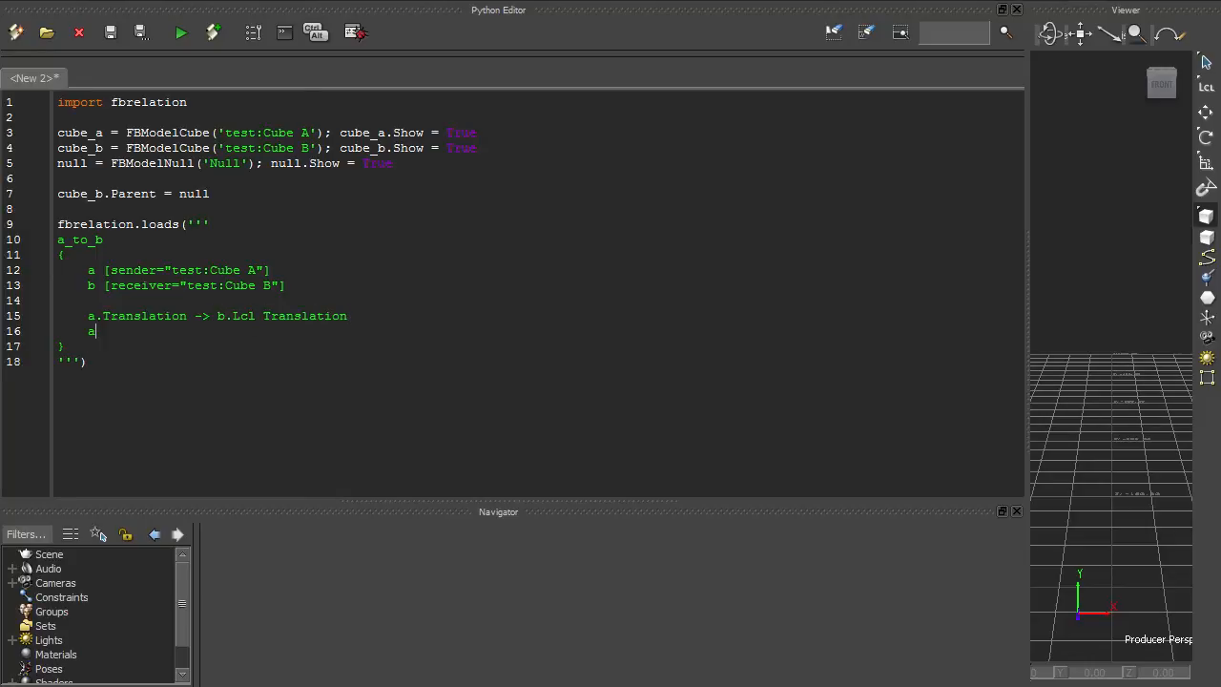
type(".Rotation -> b.Lcl Rotation")
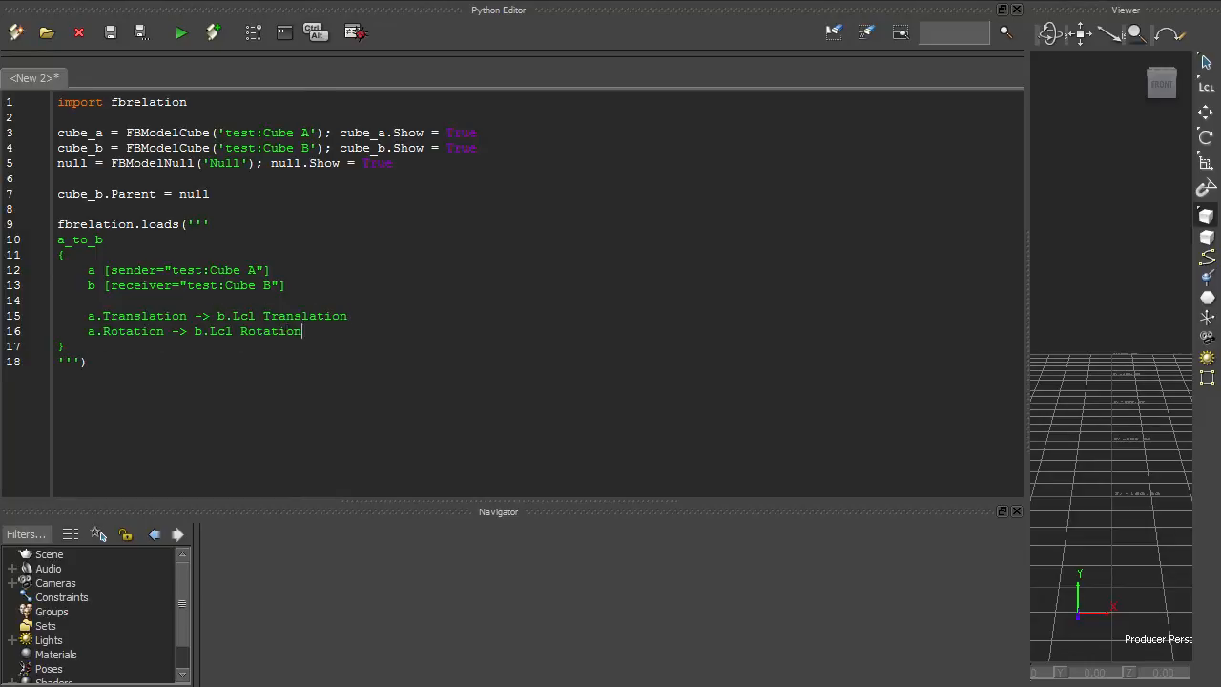
type("a.Scaling -> b.Lcl Scaling")
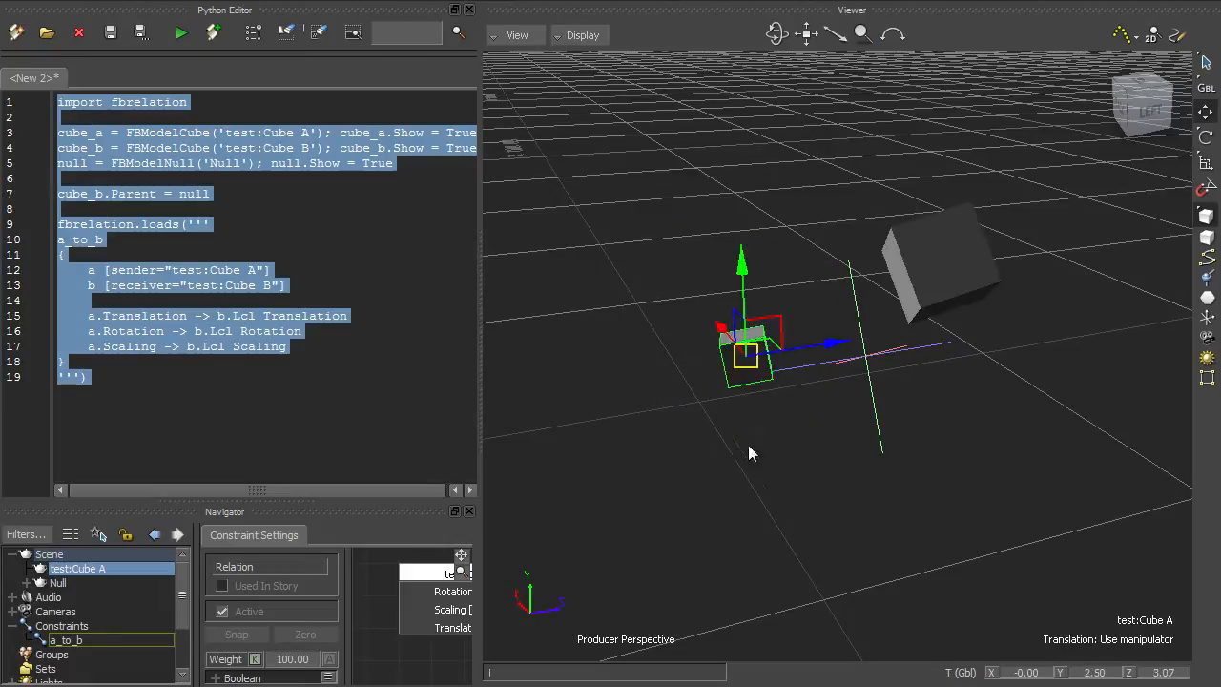
Step: Use the Viewer's context menu after running the script that creates the cubes, null and a_to_b constraint
right_click(67, 610)
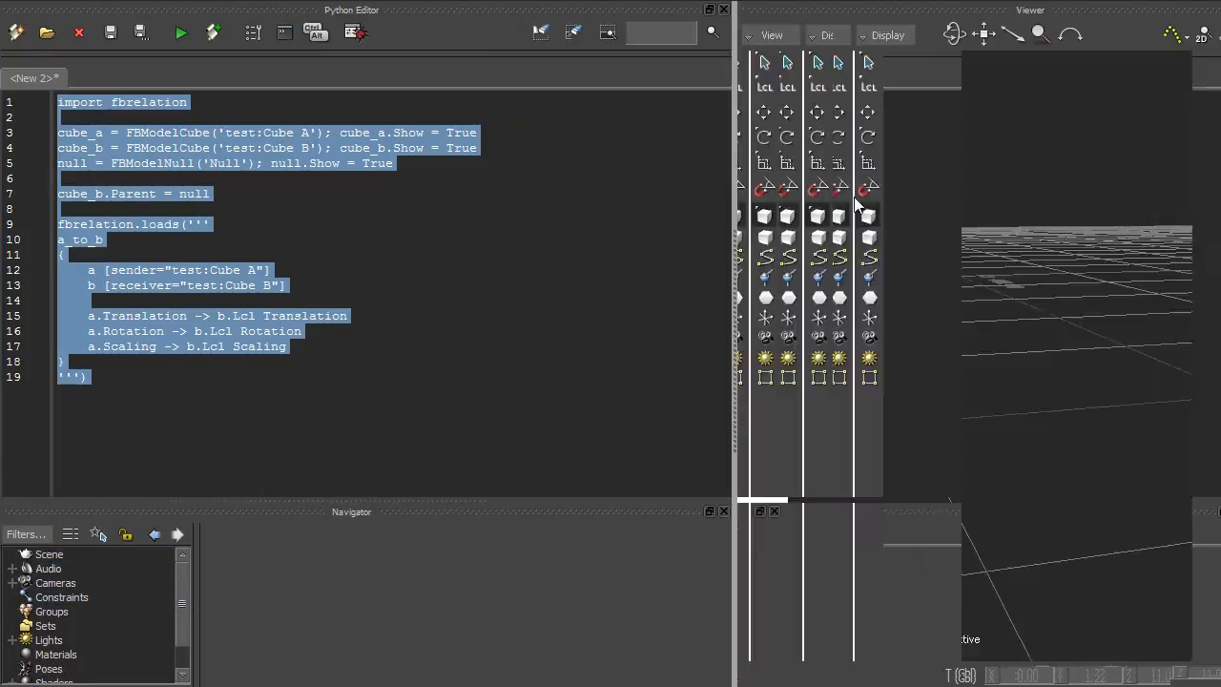
left_click(179, 33)
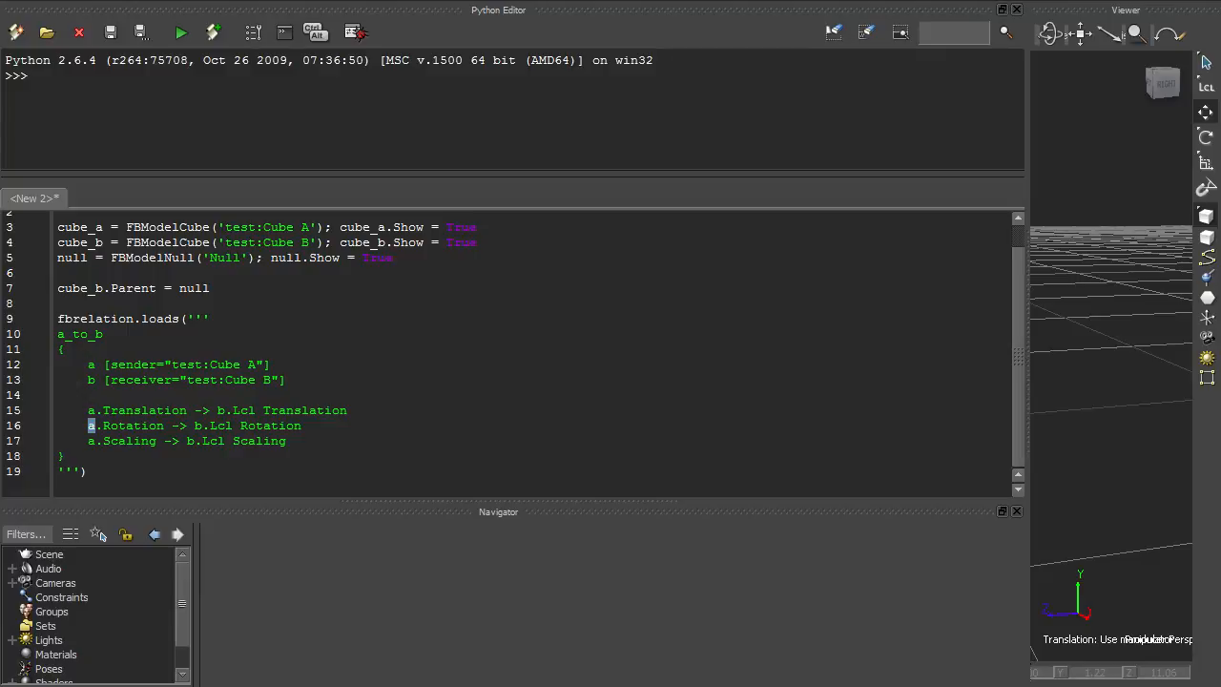
Step: Insert a bogus box name 'asdf' and a 'not_a_real_property' into the a_to_b connections to trigger fbrelation errors
left_click(180, 31)
type(" -> ")
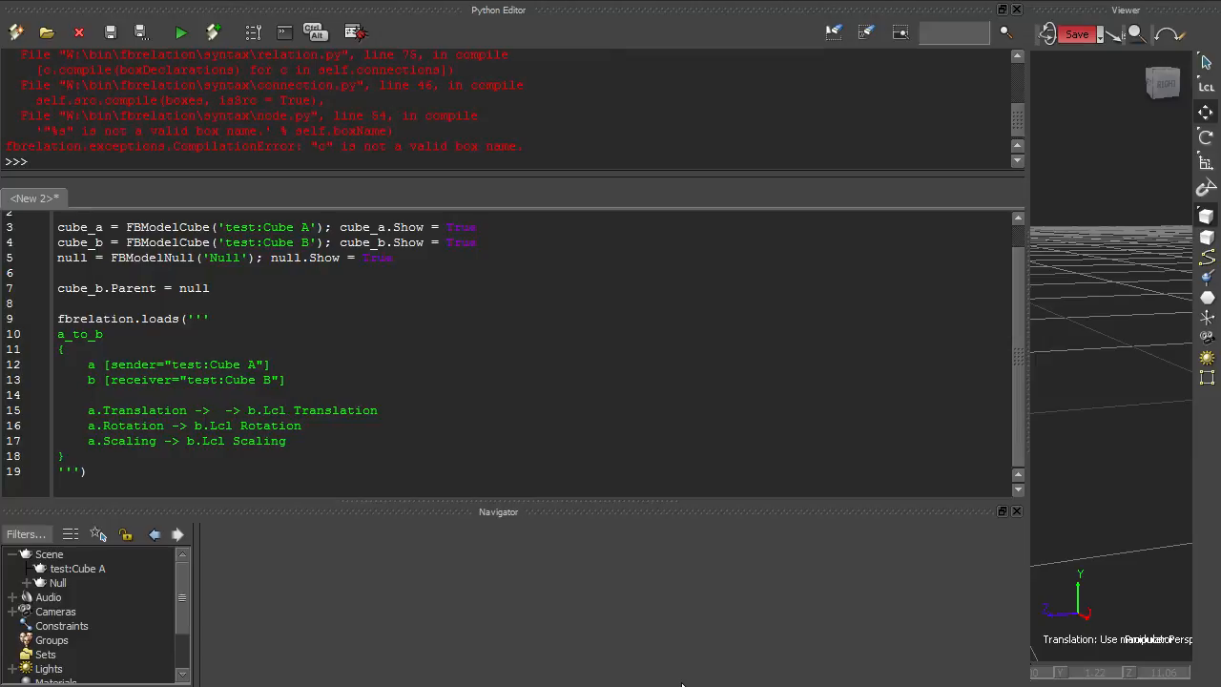
type("asdf")
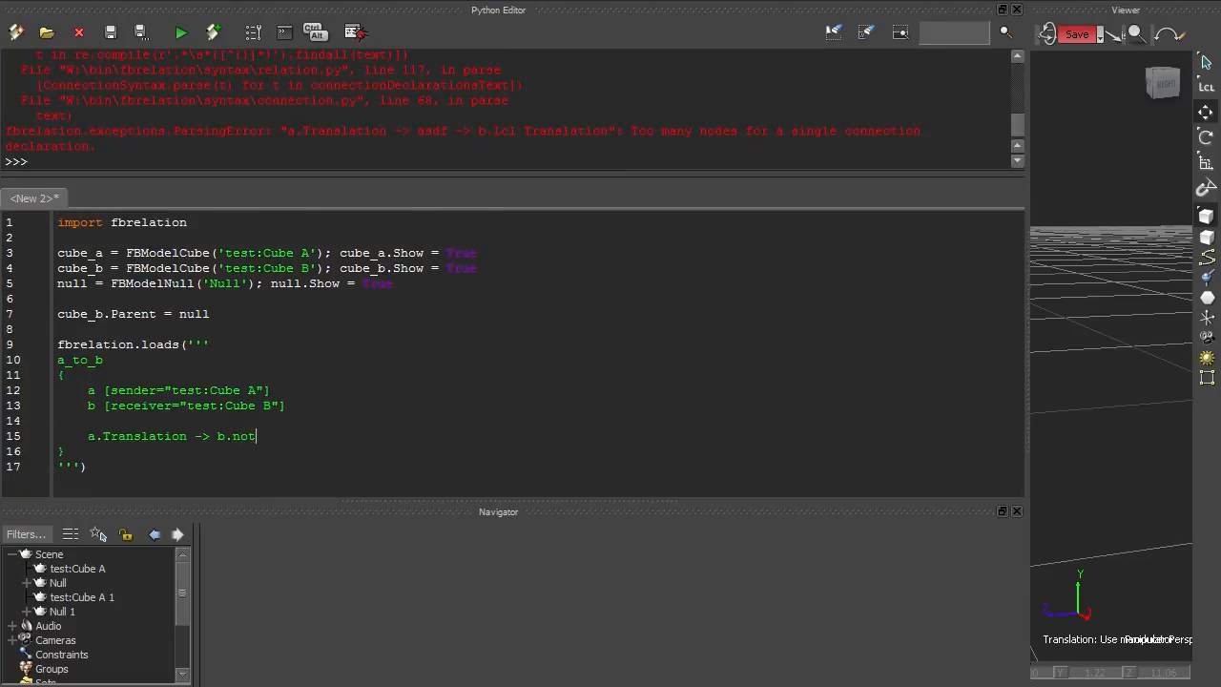
type("_a_real_propert")
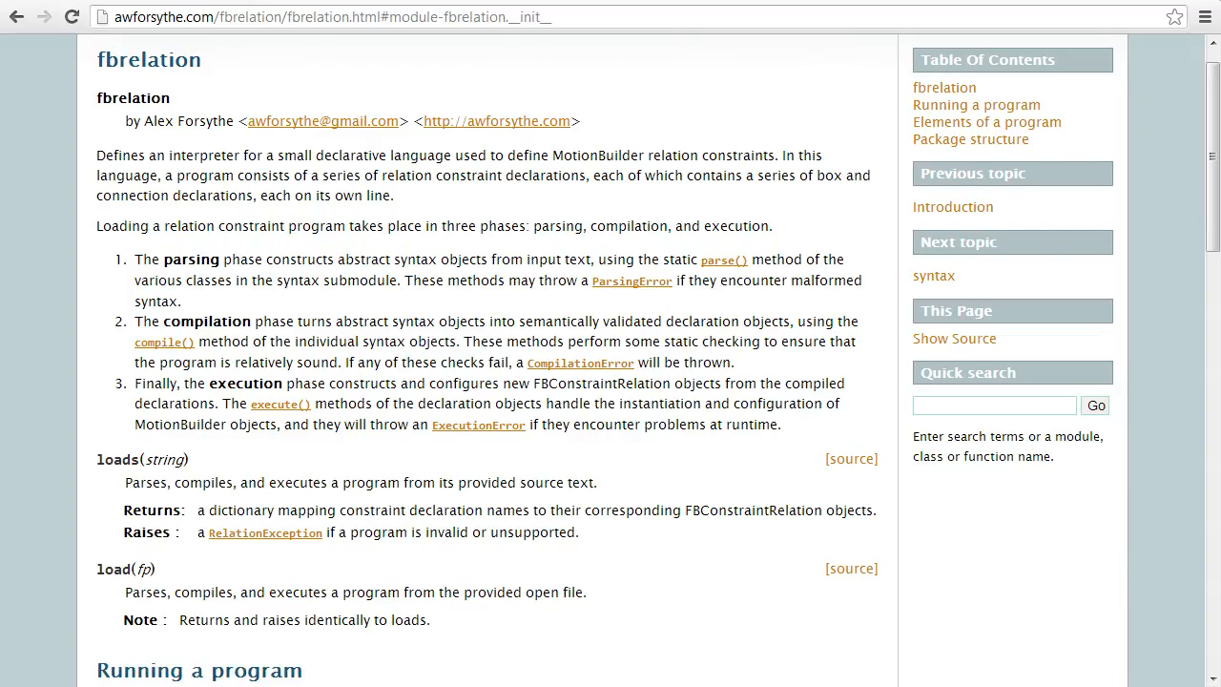
Step: Scroll the fbrelation module documentation down to the Package structure section
scroll("down", 3)
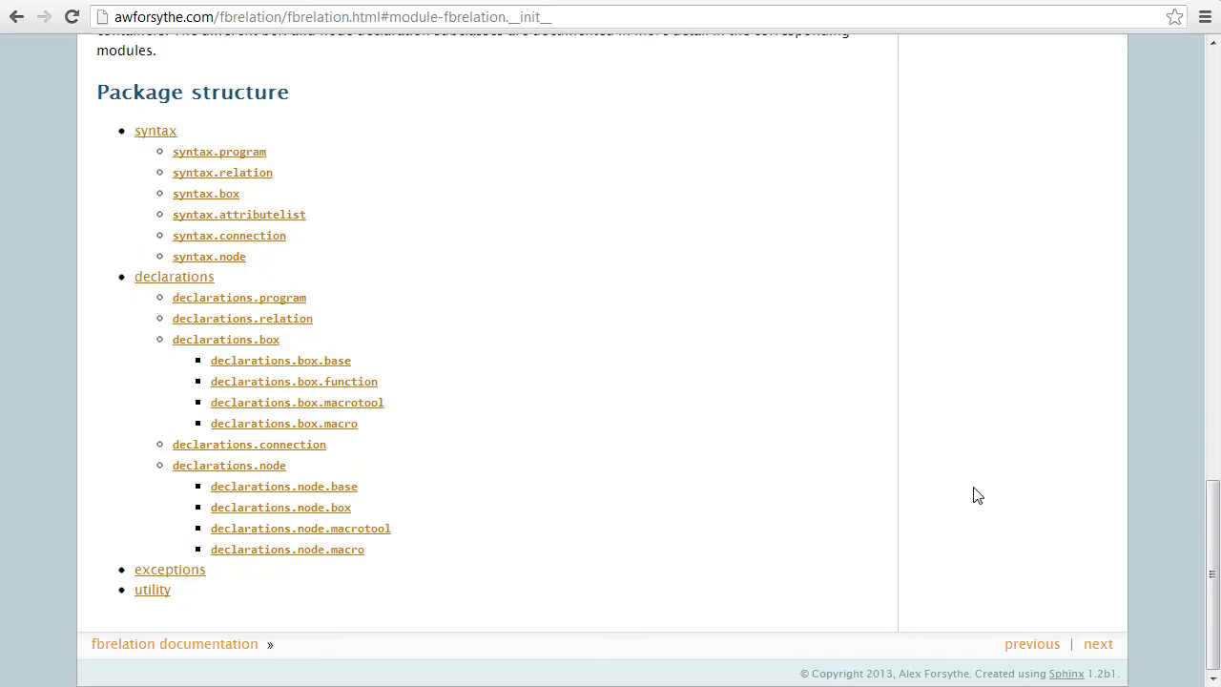